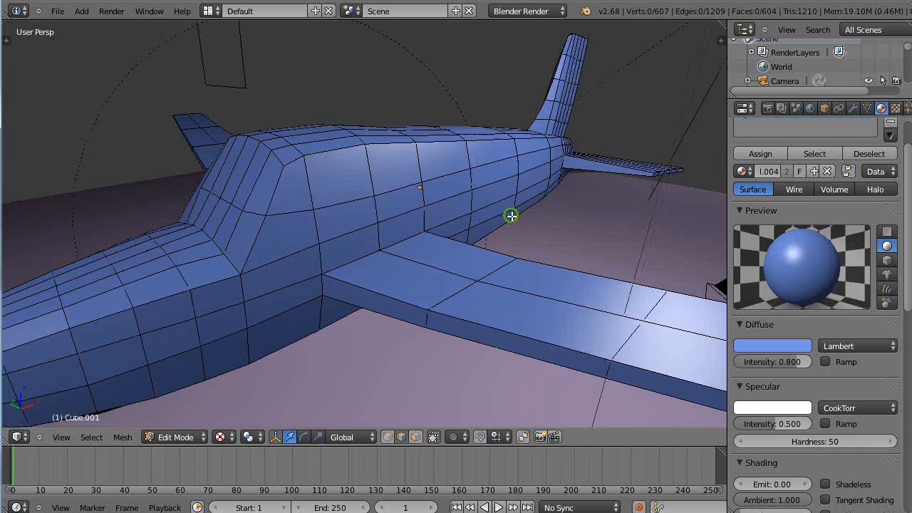
# Orbit around the airplane and select an edge loop around the fuselage.
pyautogui.moveTo(511, 216); pyautogui.dragTo(490, 231)
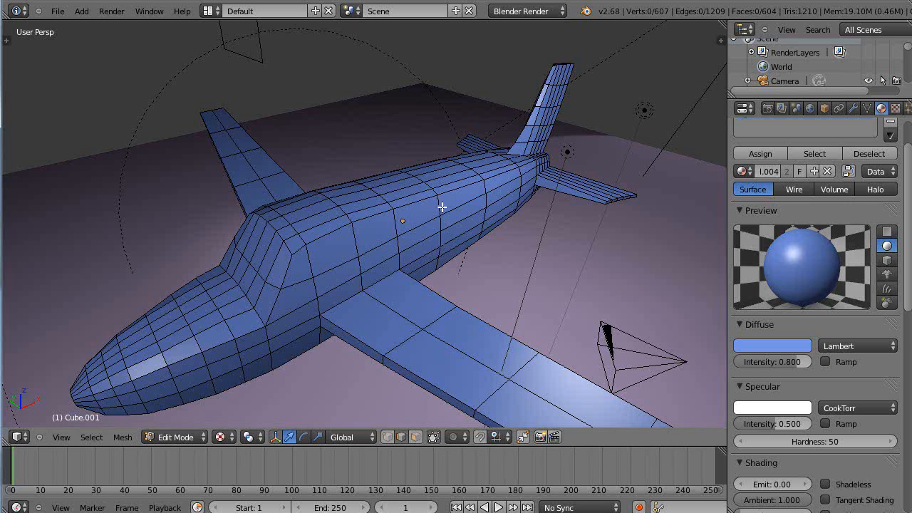
pyautogui.click(441, 207)
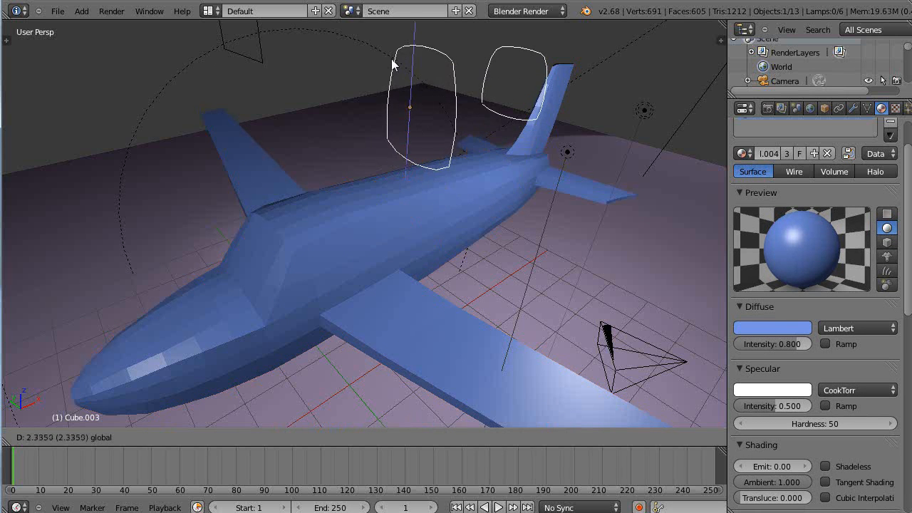
# Bridge the two separated fuselage rings into a tube using Bridge Edge Loops, then inspect it.
pyautogui.press('Tab')
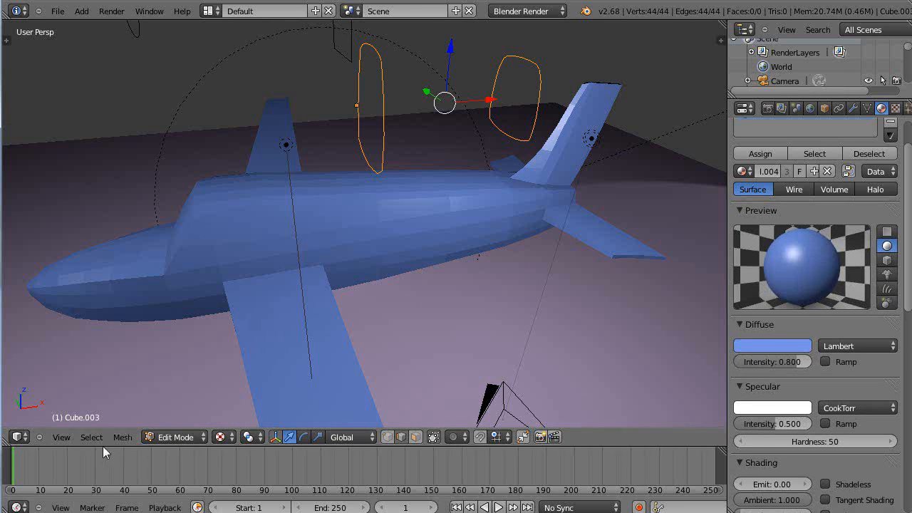
pyautogui.click(122, 436)
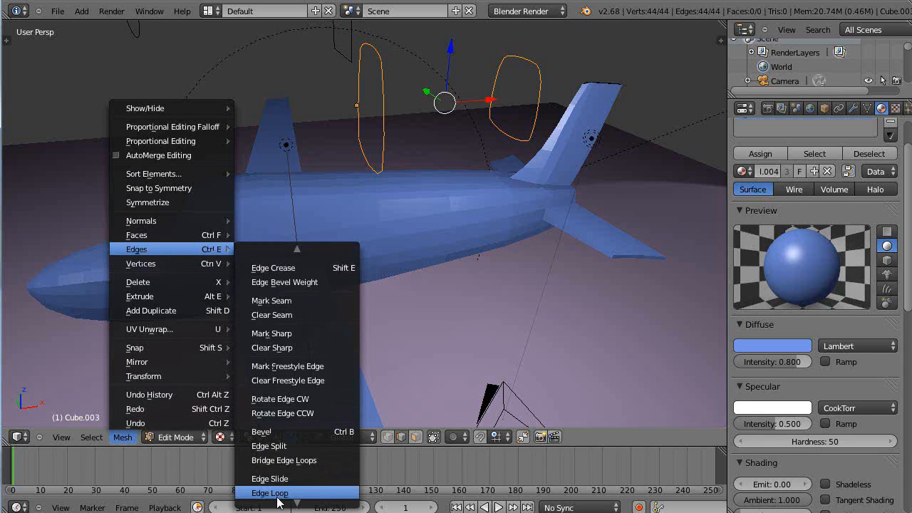
pyautogui.moveTo(281, 460)
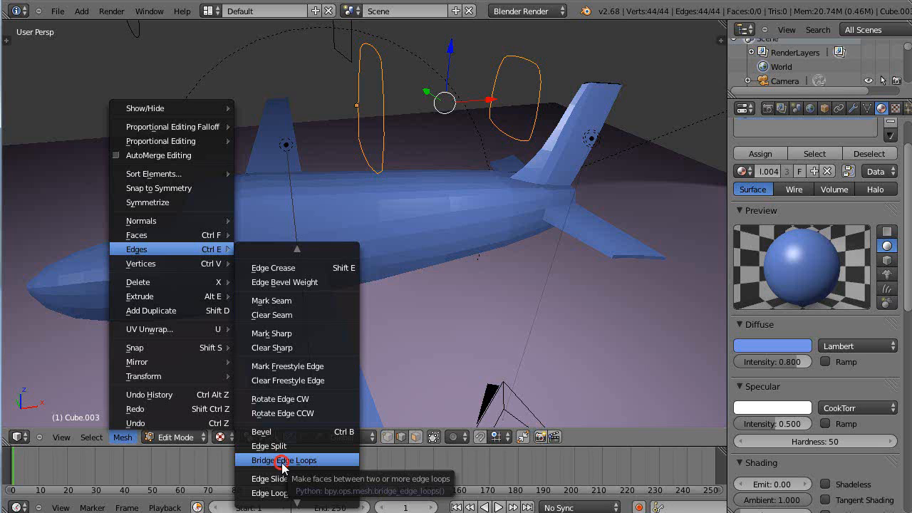
pyautogui.click(286, 459)
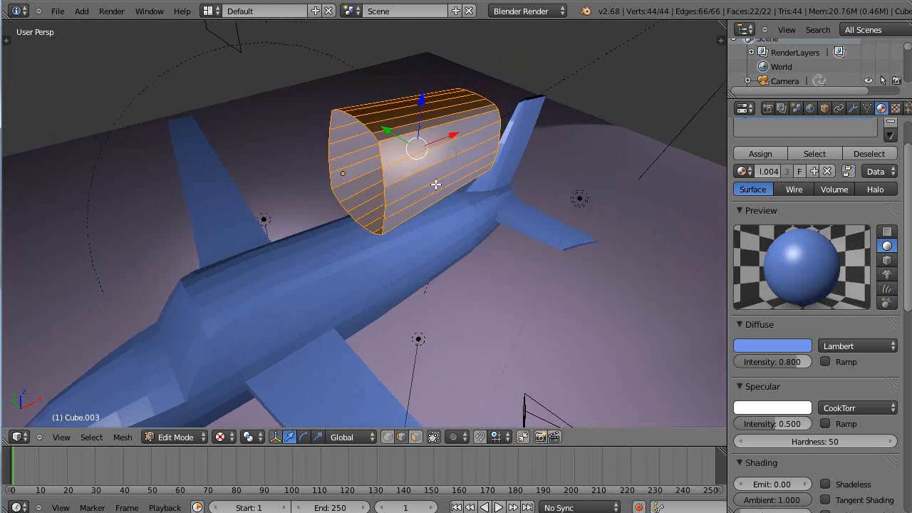
pyautogui.moveTo(435, 185); pyautogui.dragTo(406, 217)
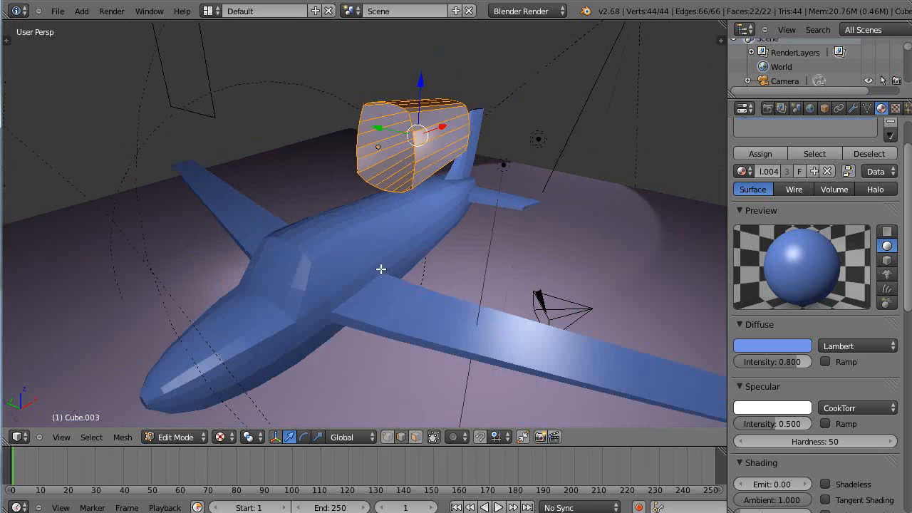
pyautogui.moveTo(381, 269); pyautogui.dragTo(280, 269)
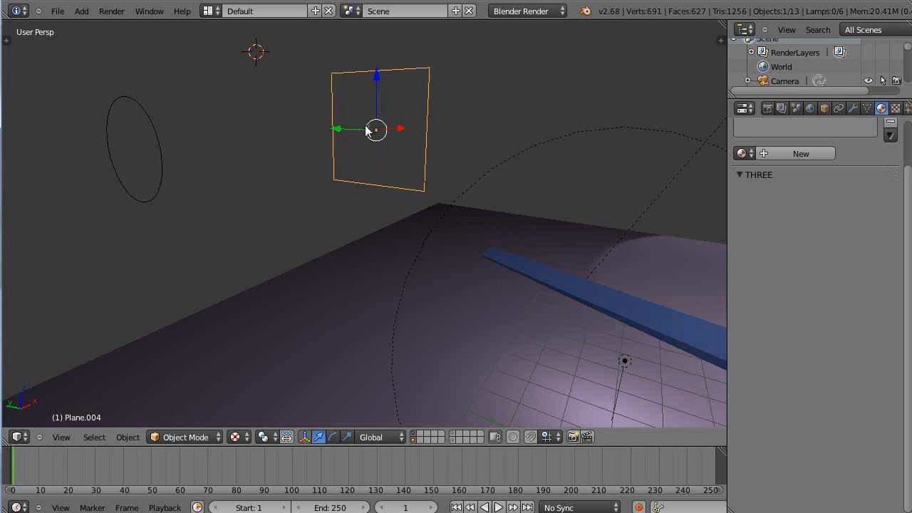
# Select the circle outline and subdivide the selected edges.
pyautogui.click(133, 150)
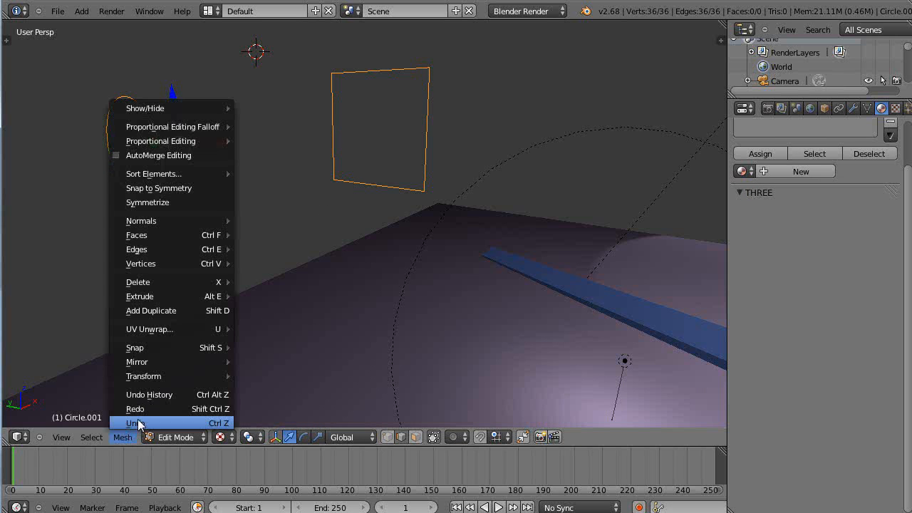
pyautogui.moveTo(136, 249)
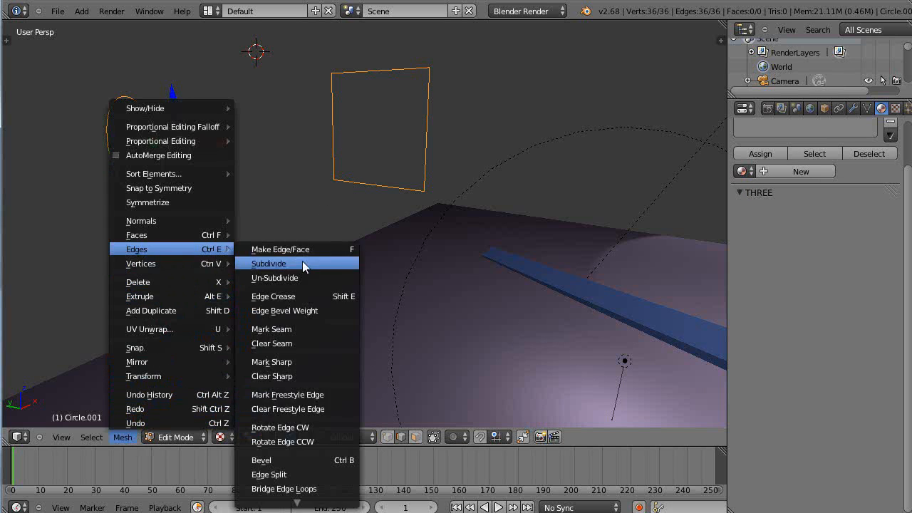
pyautogui.click(268, 263)
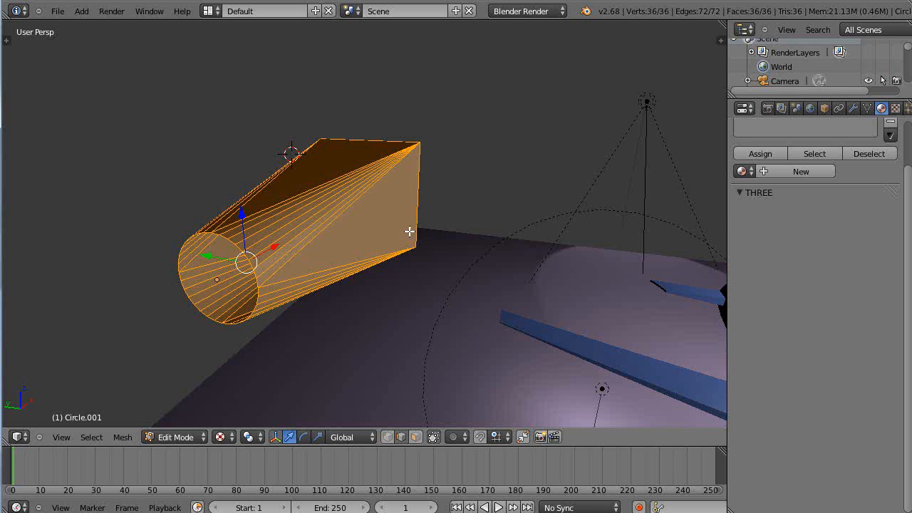
pyautogui.moveTo(388, 250)
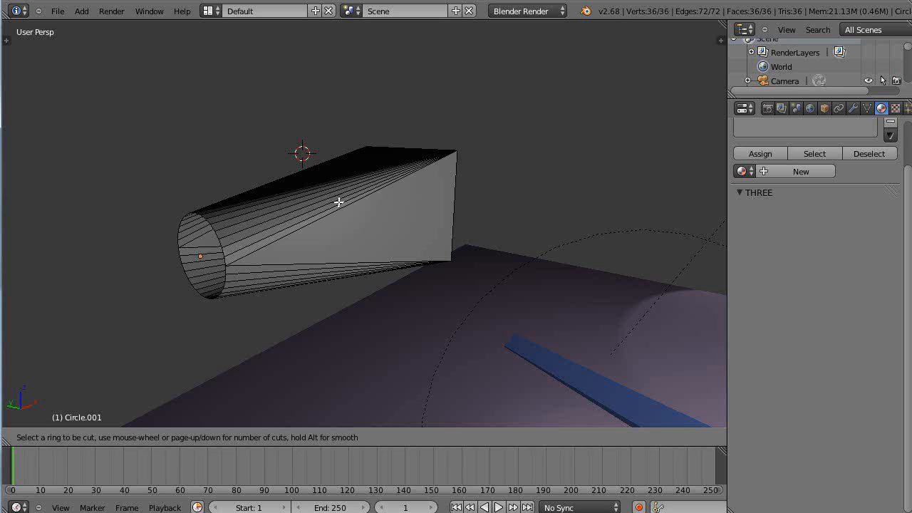
pyautogui.moveTo(211, 230)
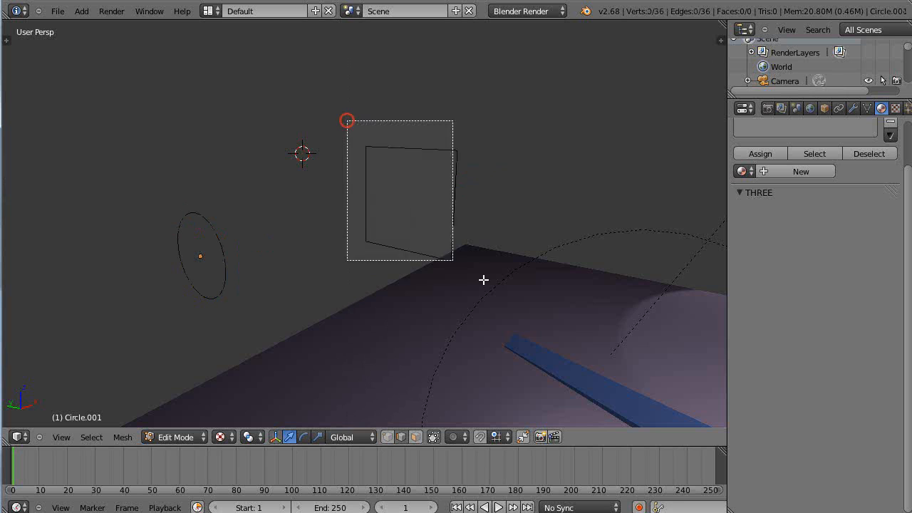
# Subdivide the square outline, select it with the circle, and add a loop cut to the tube.
pyautogui.click(391, 246)
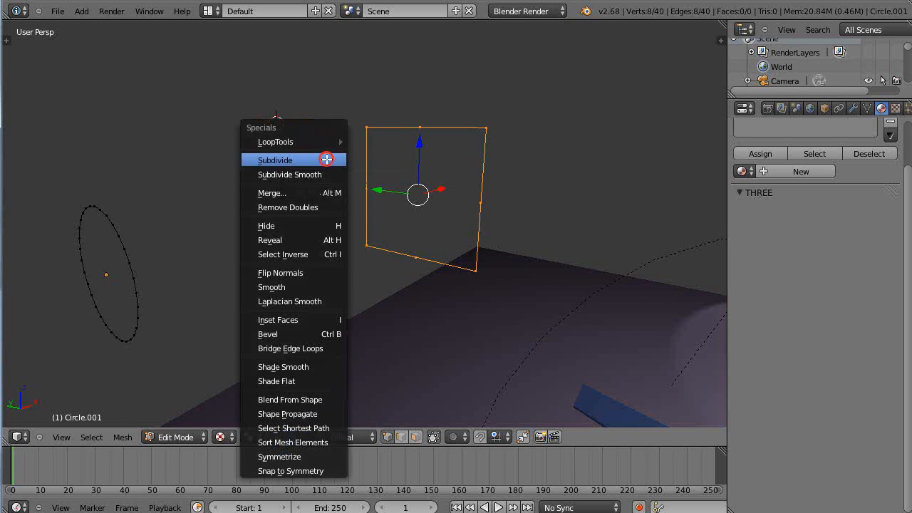
pyautogui.click(275, 160)
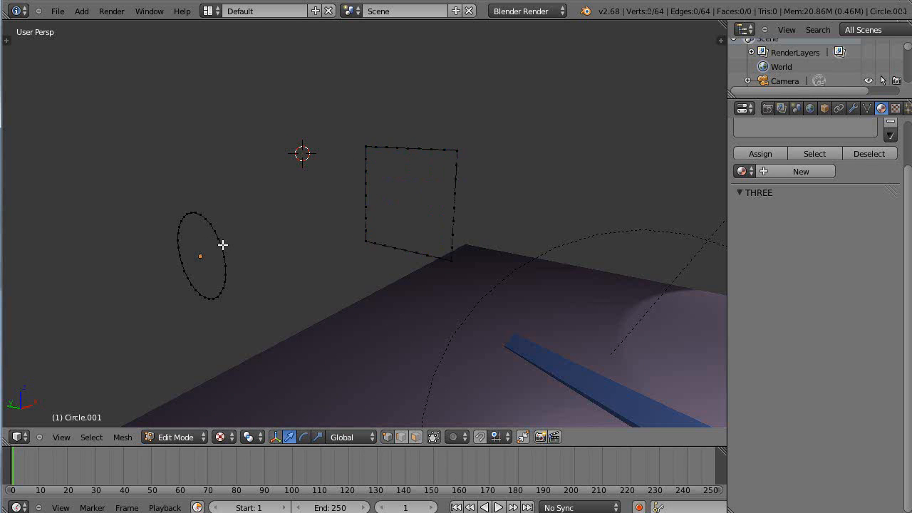
pyautogui.click(123, 437)
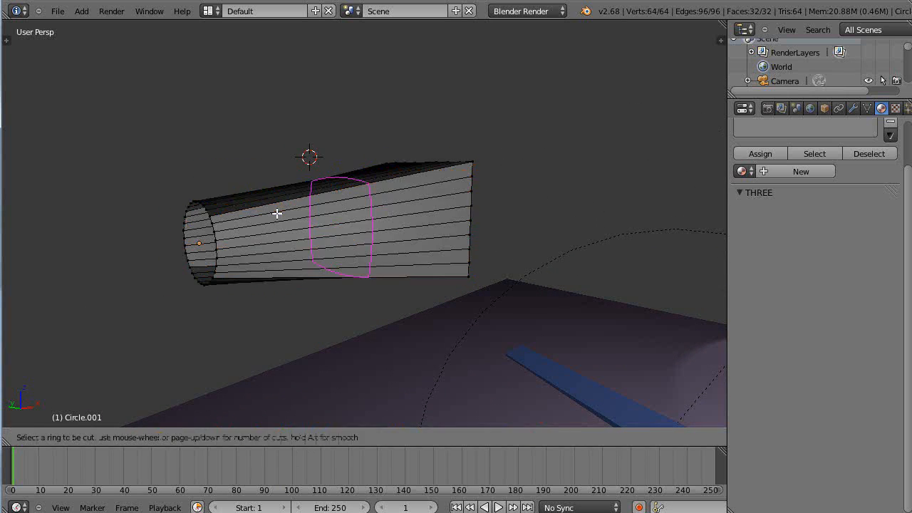
pyautogui.click(384, 215)
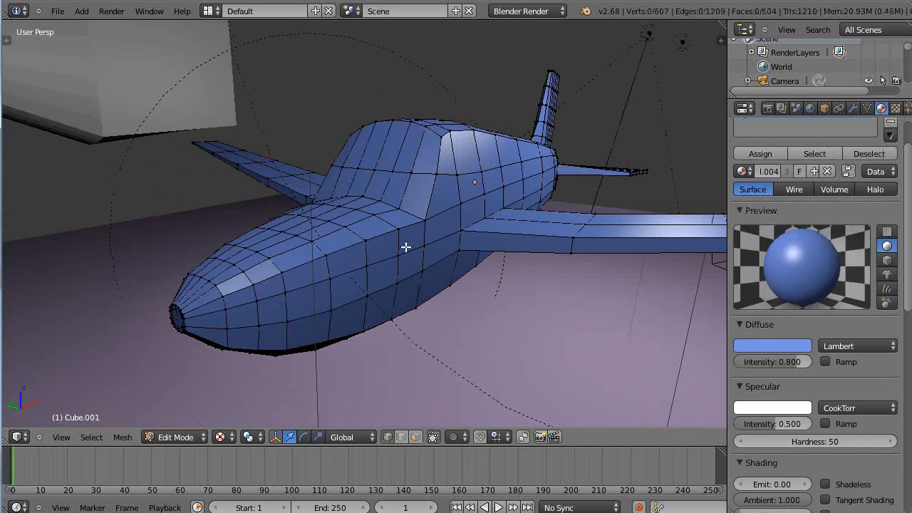
# Orbit the view to see the whole scene with the airplane and floating tubes.
pyautogui.moveTo(406, 247); pyautogui.dragTo(439, 292)
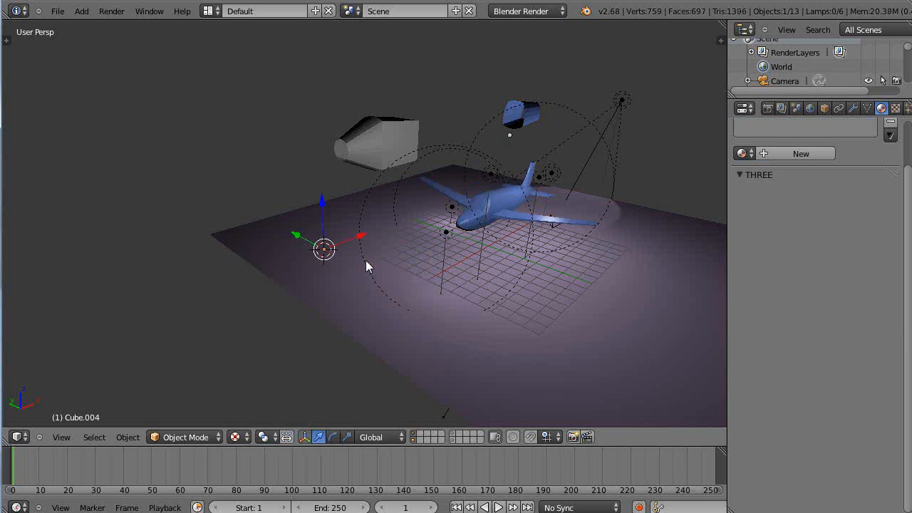
# Enter Edit Mode on the new cube and cut a loop around its middle.
pyautogui.press('Tab')
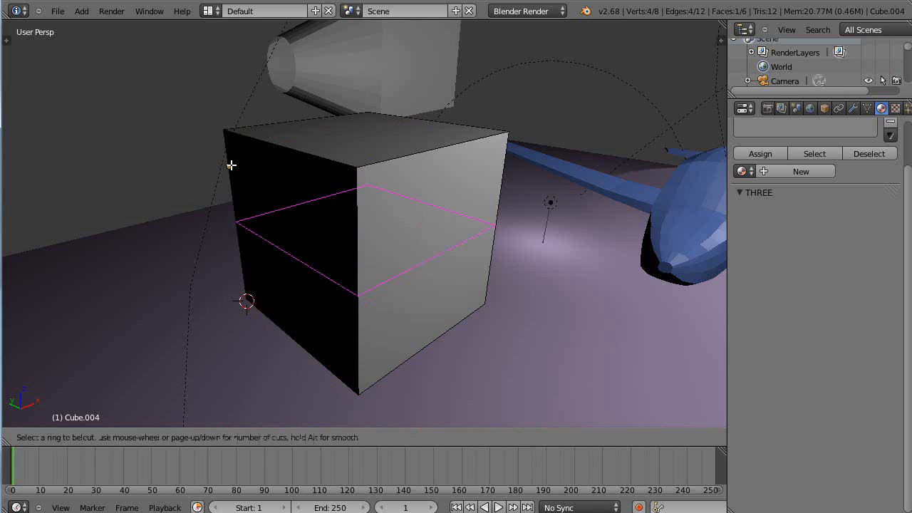
pyautogui.click(278, 295)
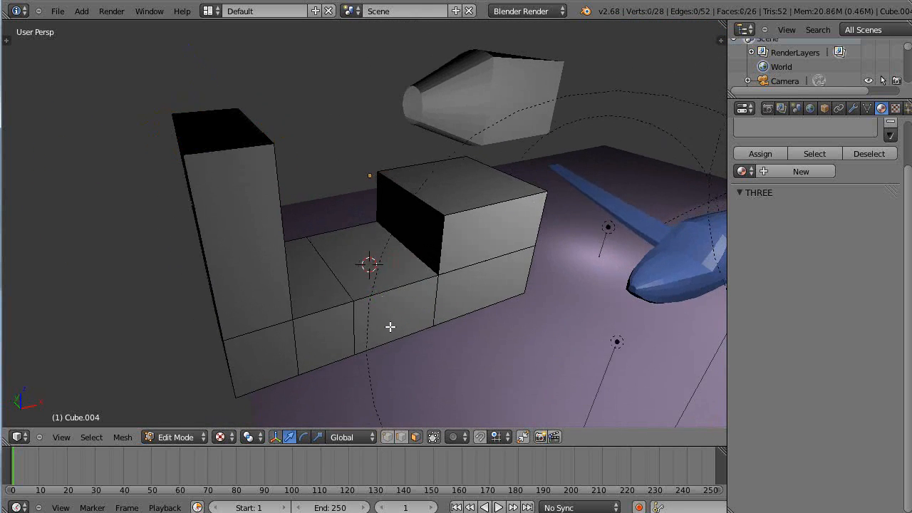
# Subdivide the entire stepped block, then select the tall column's top faces in Face mode.
pyautogui.press('a')
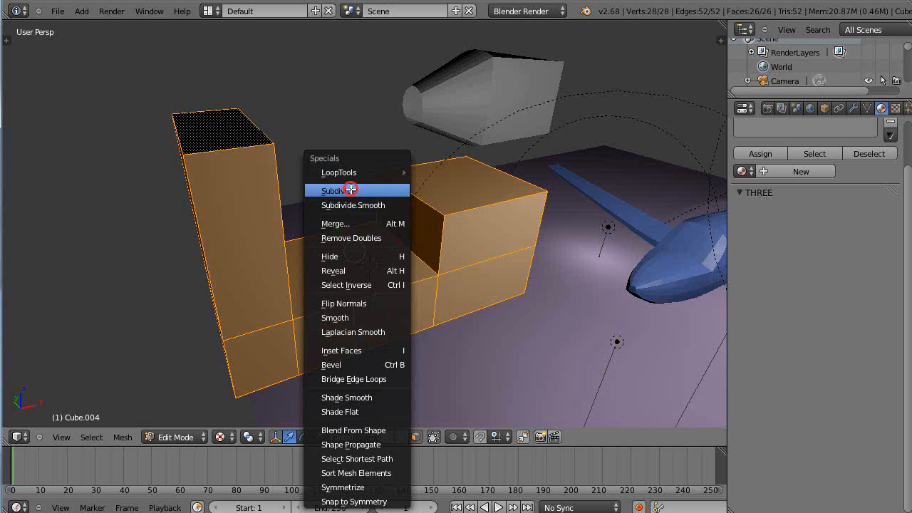
pyautogui.click(335, 190)
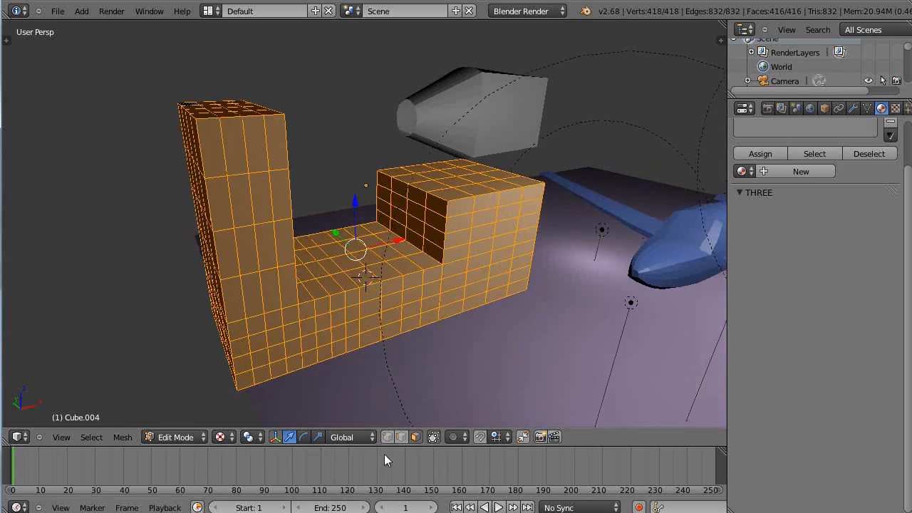
pyautogui.click(435, 437)
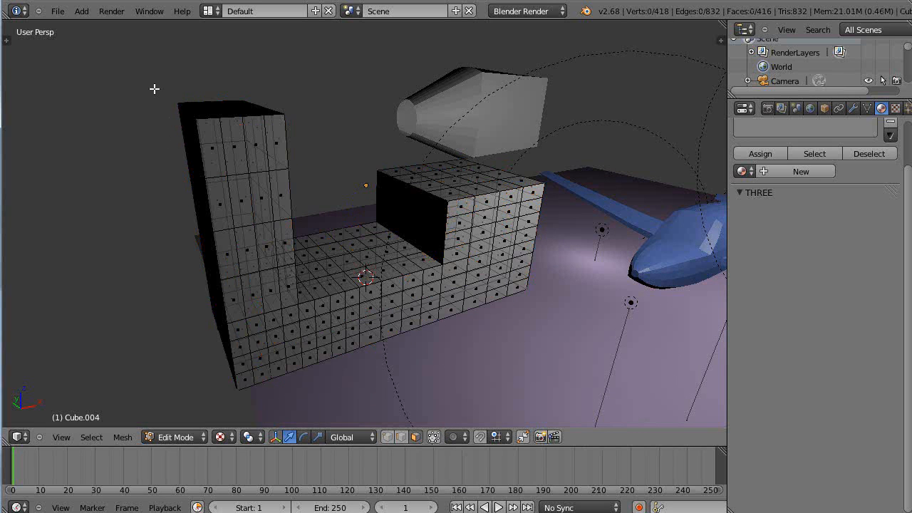
pyautogui.click(228, 110)
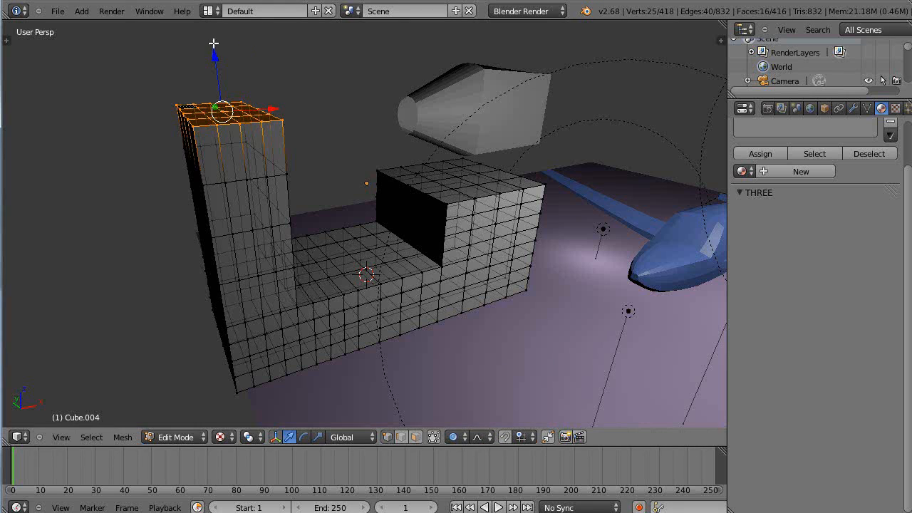
pyautogui.moveTo(424, 254)
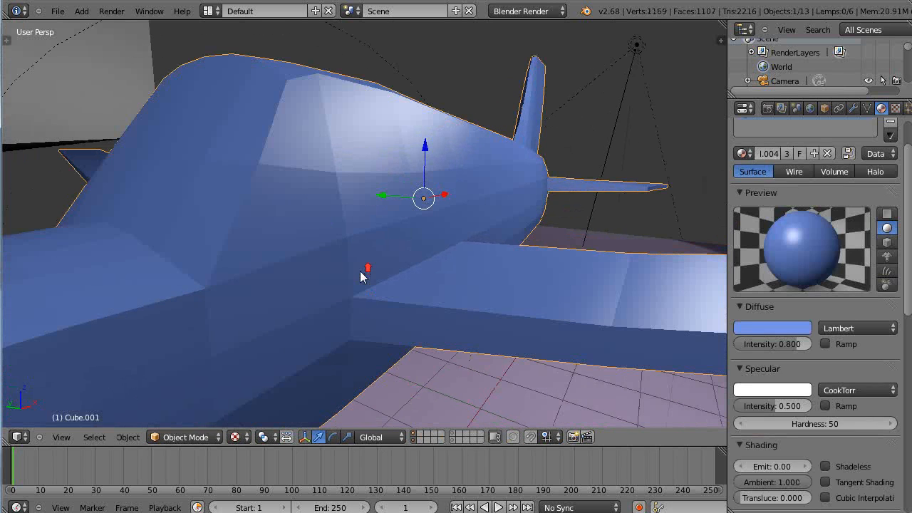
pyautogui.press('Tab')
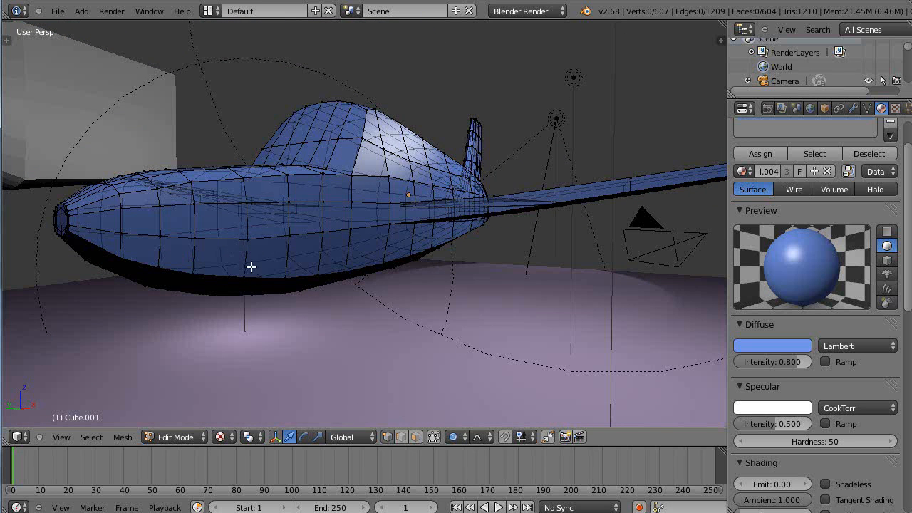
pyautogui.moveTo(287, 233)
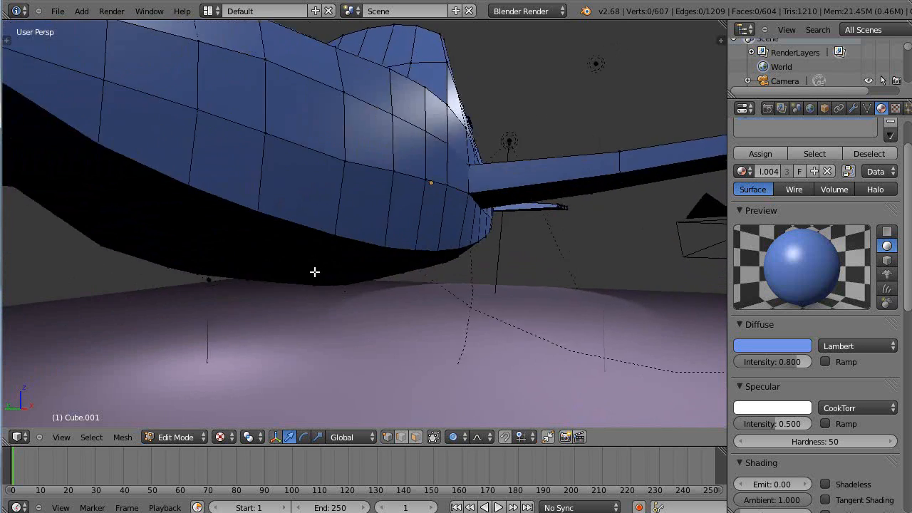
pyautogui.moveTo(314, 272); pyautogui.dragTo(417, 219)
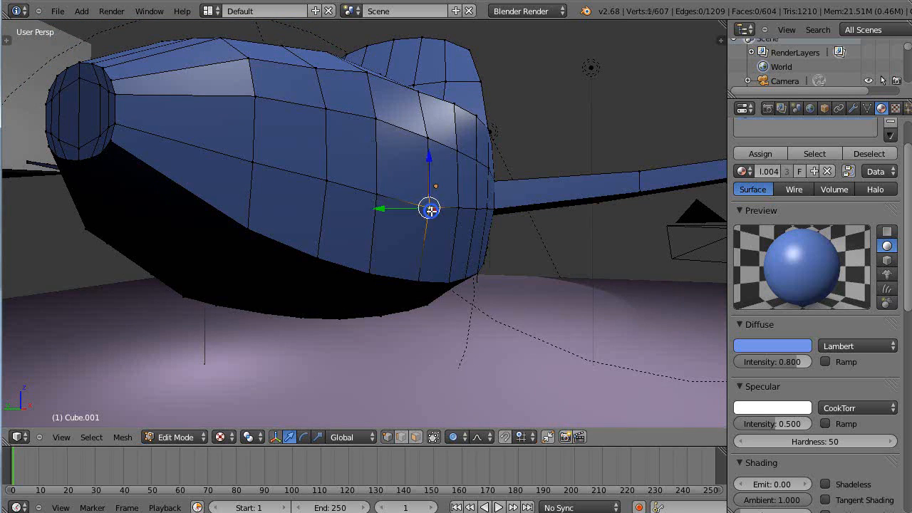
pyautogui.moveTo(427, 214); pyautogui.dragTo(392, 212)
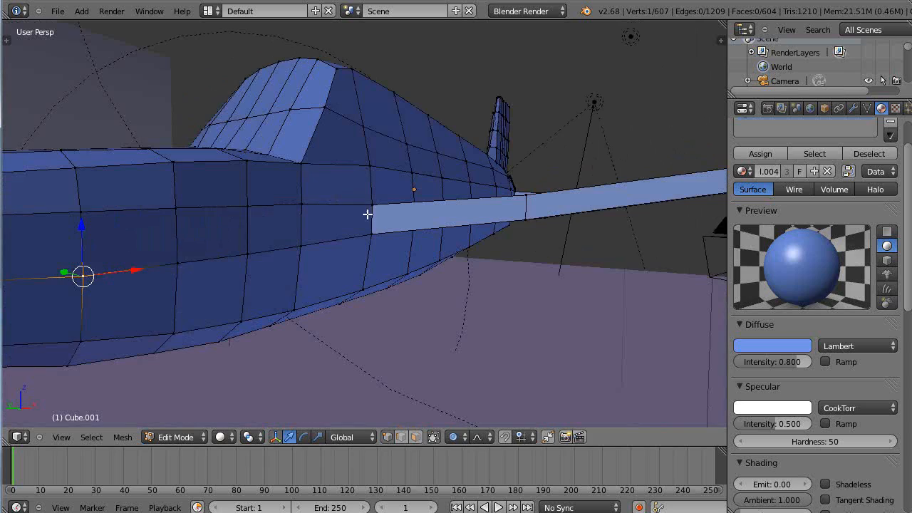
pyautogui.moveTo(367, 213); pyautogui.dragTo(335, 246)
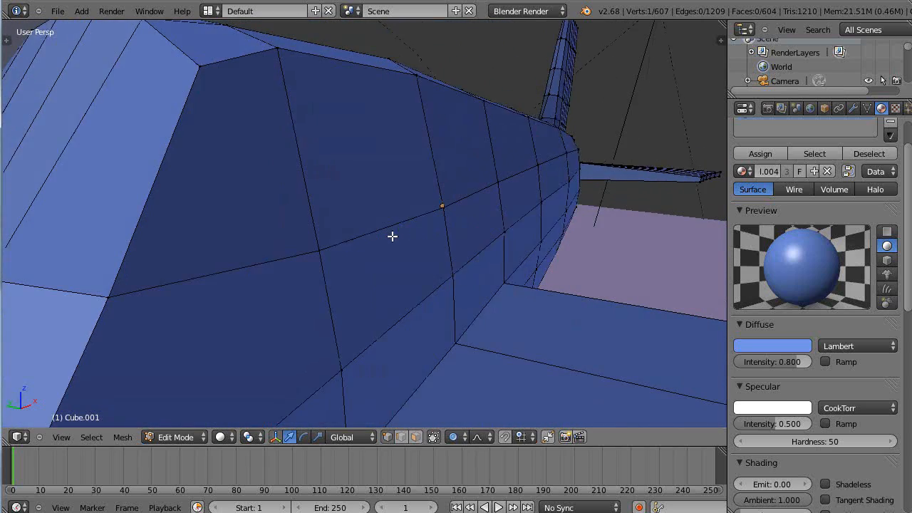
pyautogui.moveTo(391, 236); pyautogui.dragTo(349, 235)
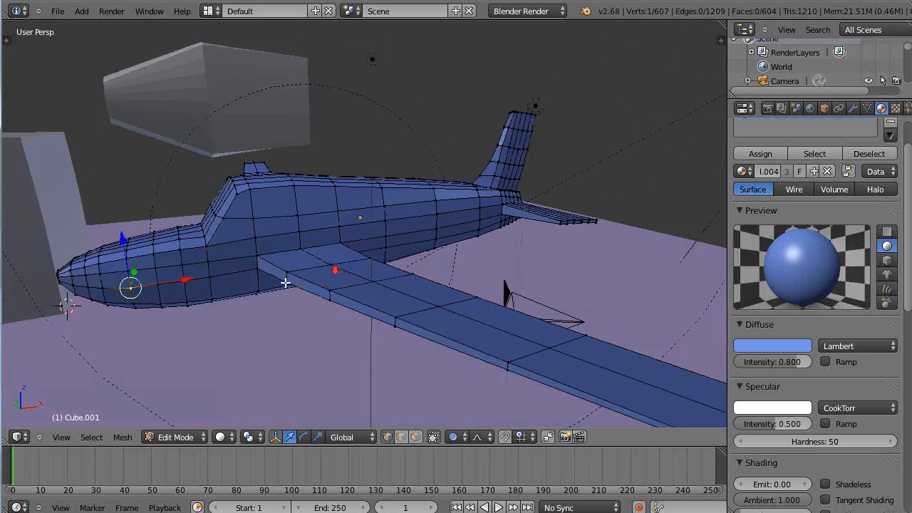
pyautogui.moveTo(285, 282); pyautogui.dragTo(326, 303)
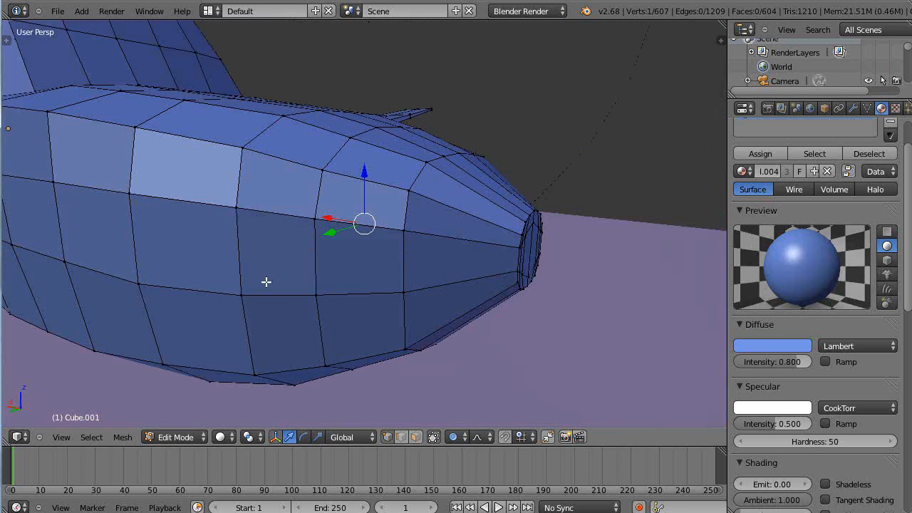
pyautogui.moveTo(141, 287)
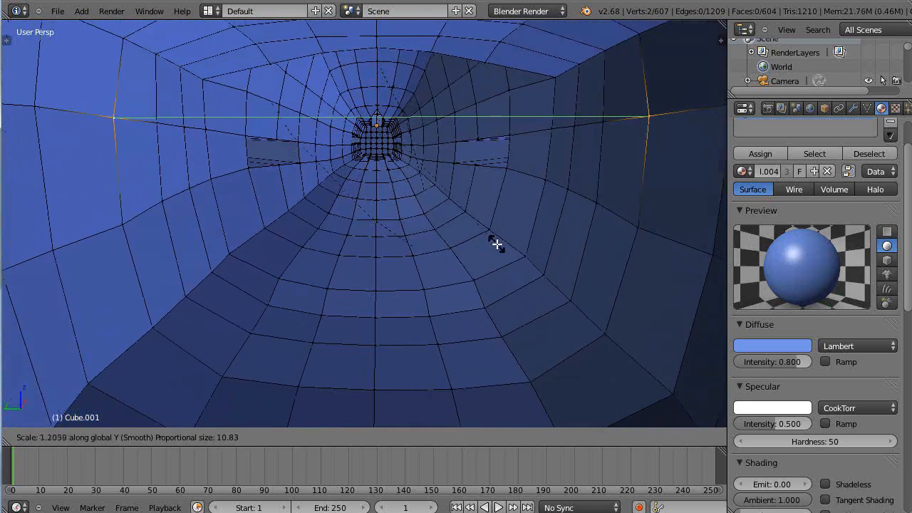
# Confirm scaling the fuselage ring about 1.2 along Y with proportional falloff.
pyautogui.click(453, 437)
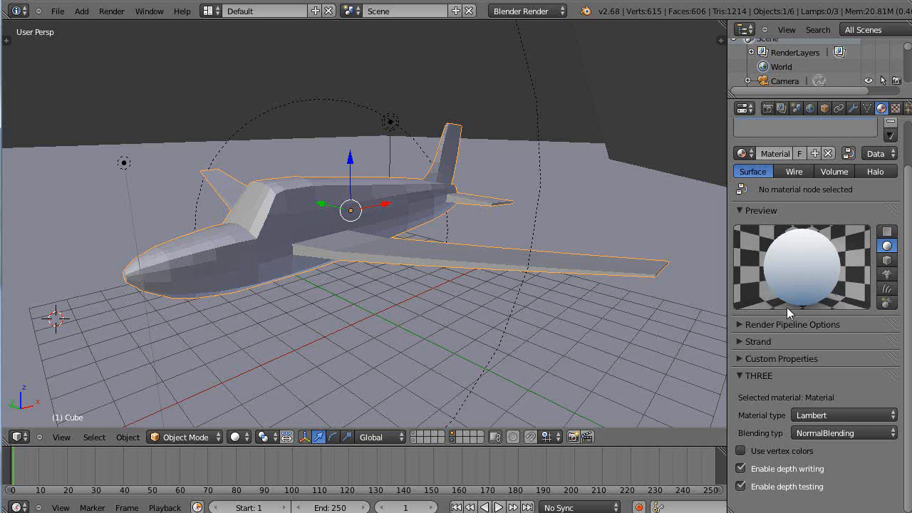
pyautogui.moveTo(436, 326)
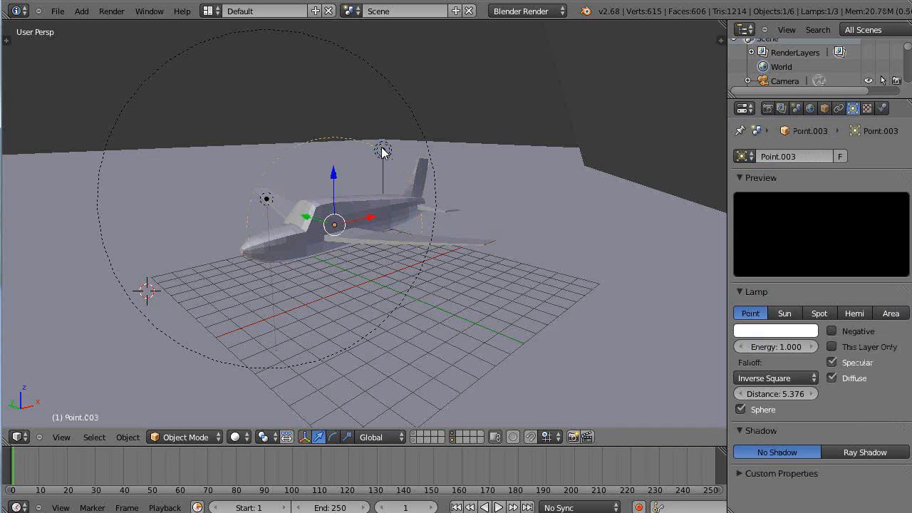
# Select the lamps and set the render engine to Cycles Render, ending zoomed on the airplane.
pyautogui.click(383, 151)
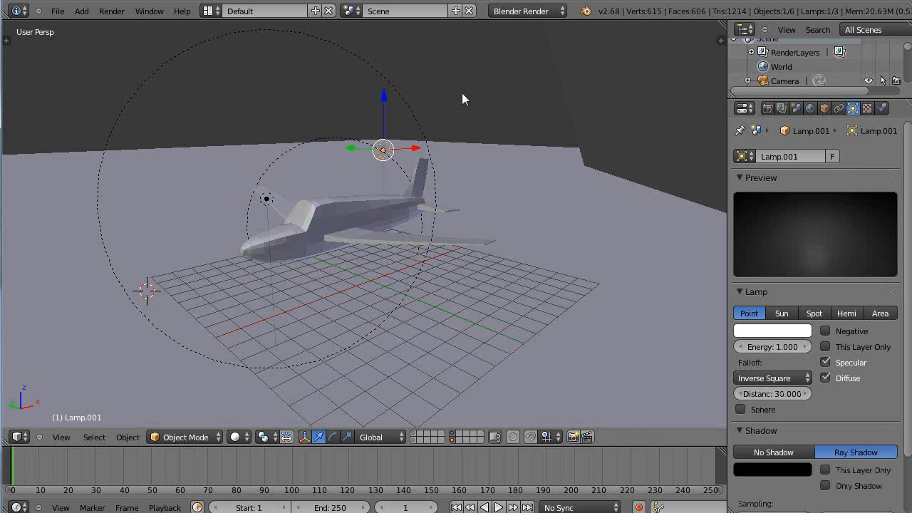
pyautogui.click(526, 11)
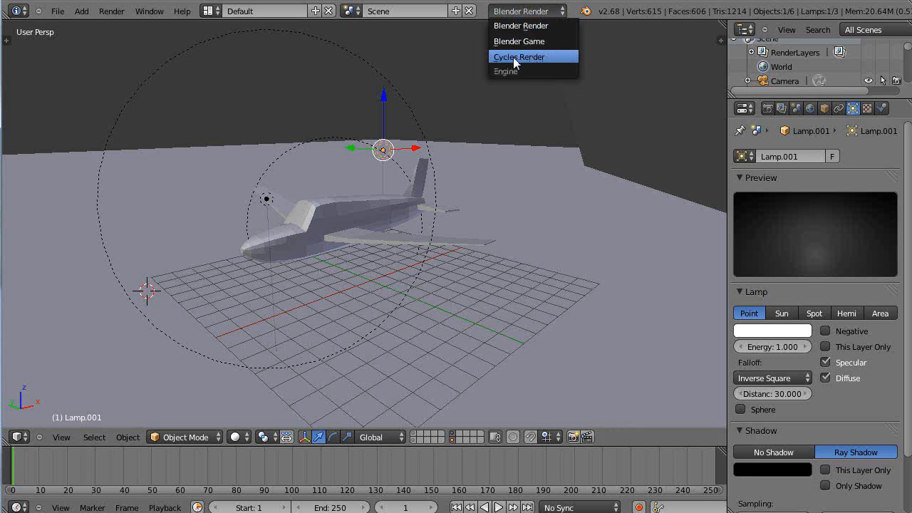
pyautogui.click(518, 56)
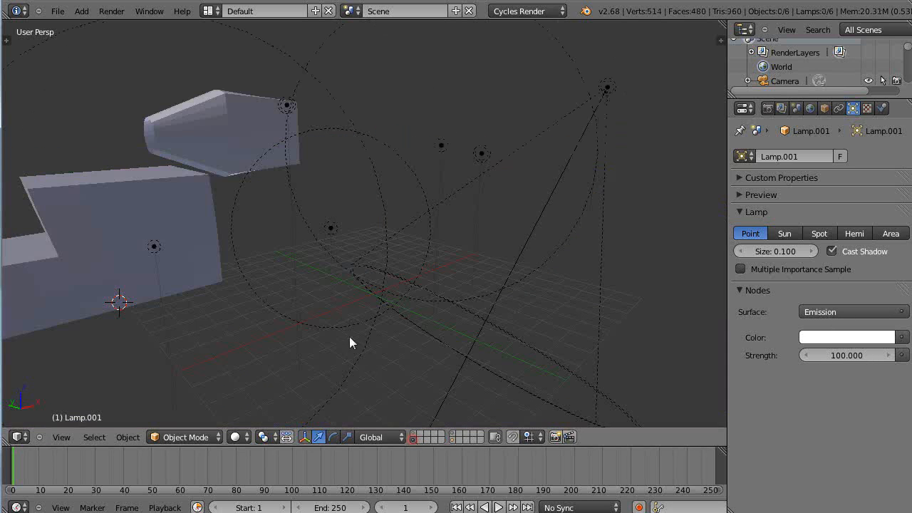
pyautogui.click(330, 228)
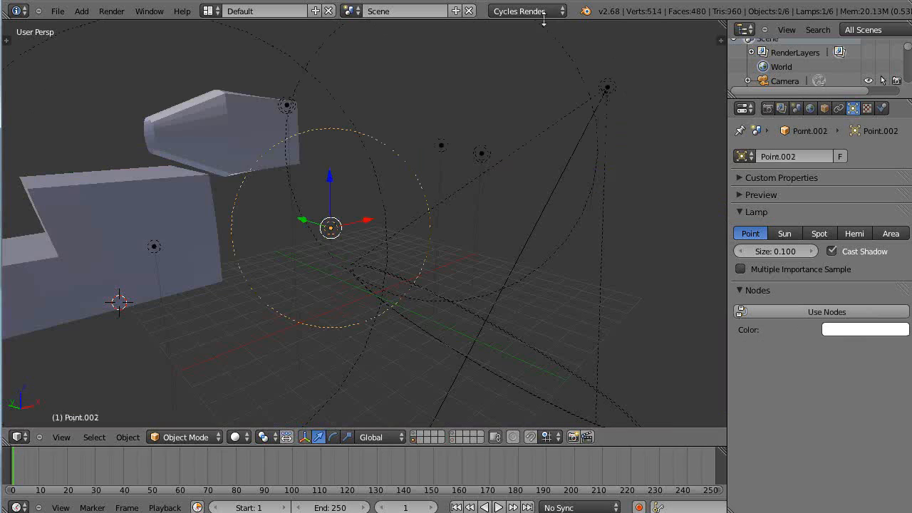
pyautogui.click(523, 11)
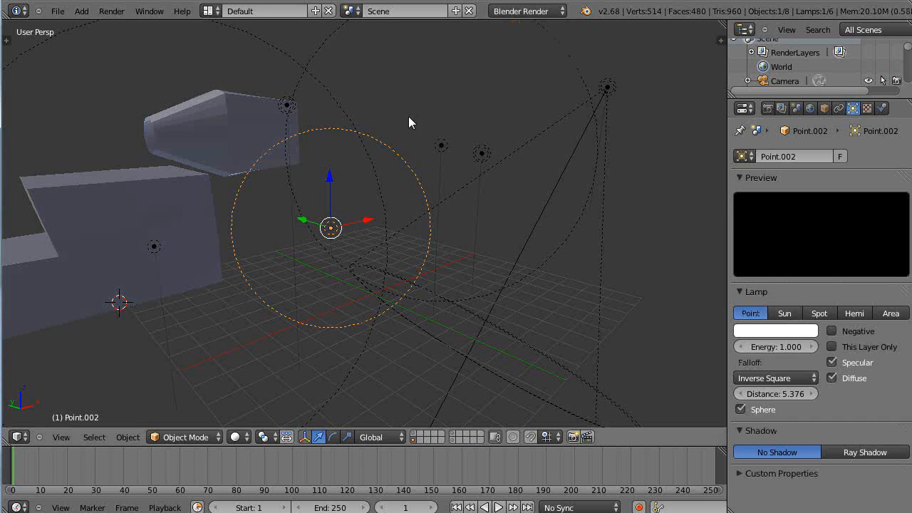
pyautogui.click(523, 10)
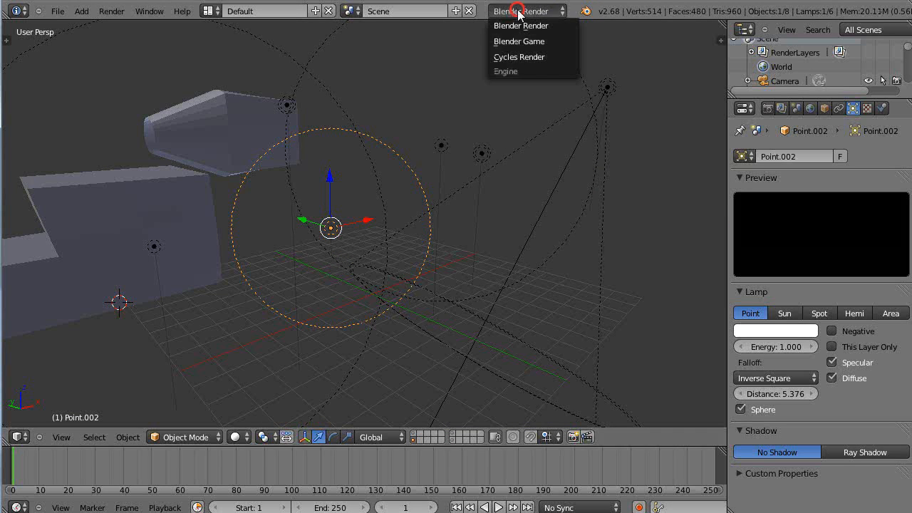
pyautogui.click(518, 57)
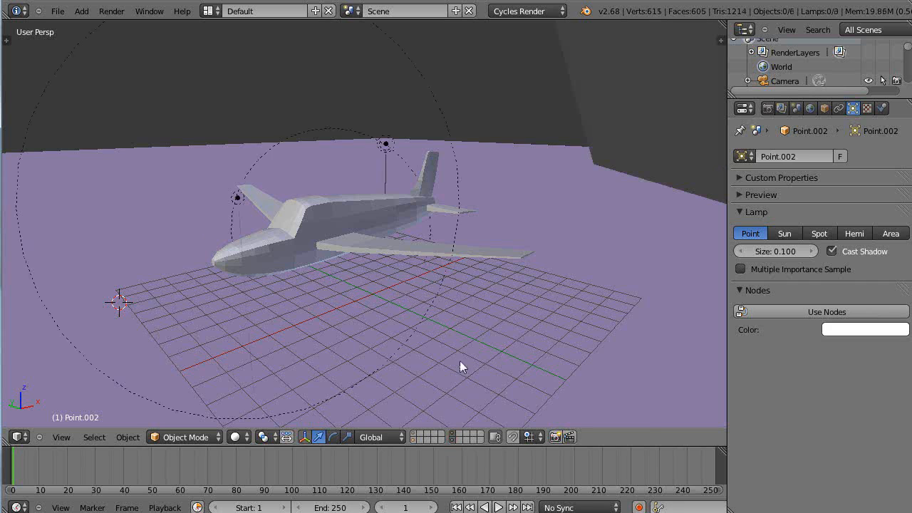
pyautogui.moveTo(461, 366); pyautogui.dragTo(140, 292)
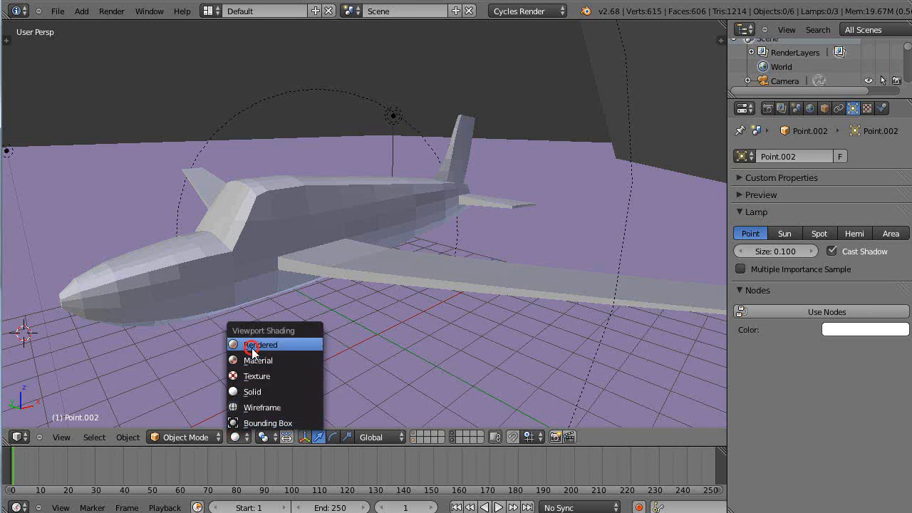
# Set the 3D viewport shading to Rendered for a live Cycles preview.
pyautogui.click(260, 344)
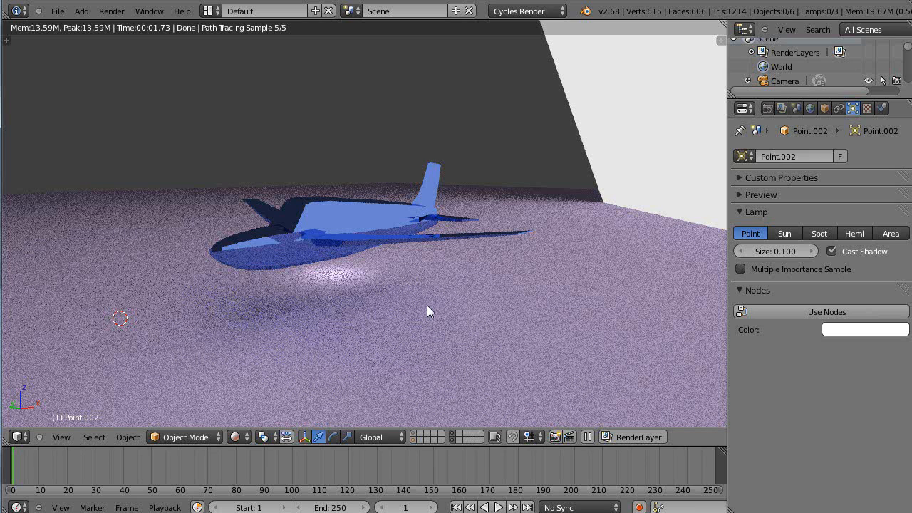
pyautogui.moveTo(343, 241)
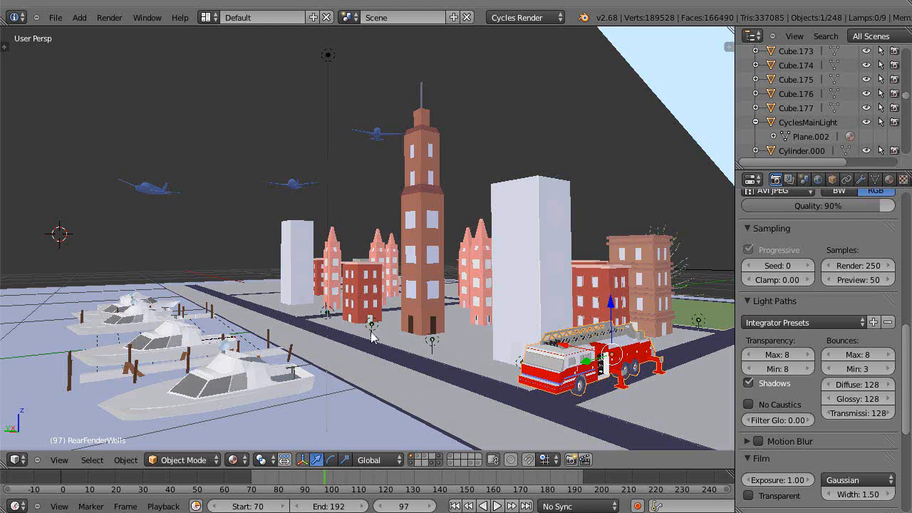
# Switch the city scene viewport to Rendered shading for a Cycles preview of planes, boats and fire truck.
pyautogui.click(237, 459)
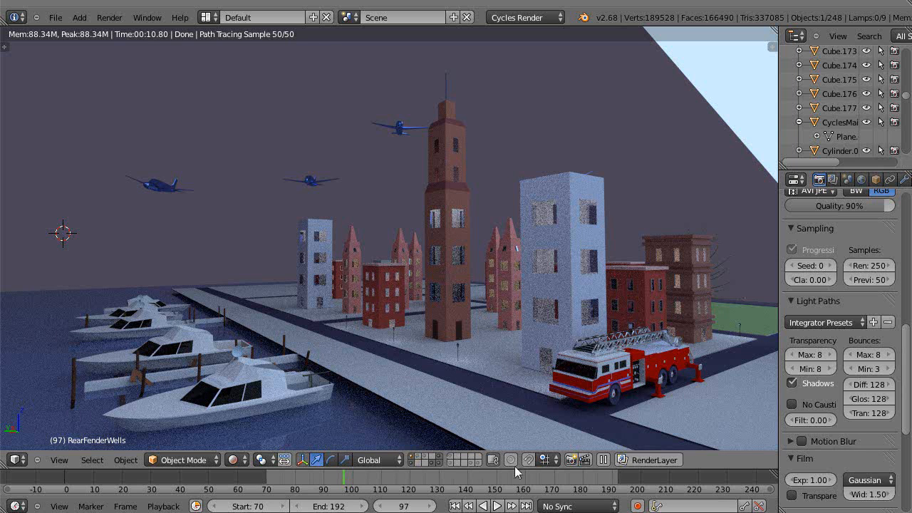
pyautogui.moveTo(619, 420)
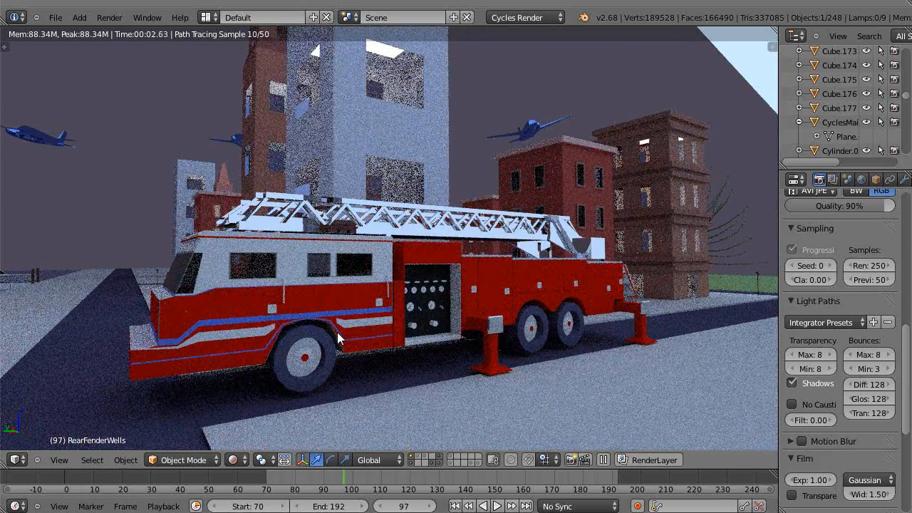
pyautogui.moveTo(439, 374)
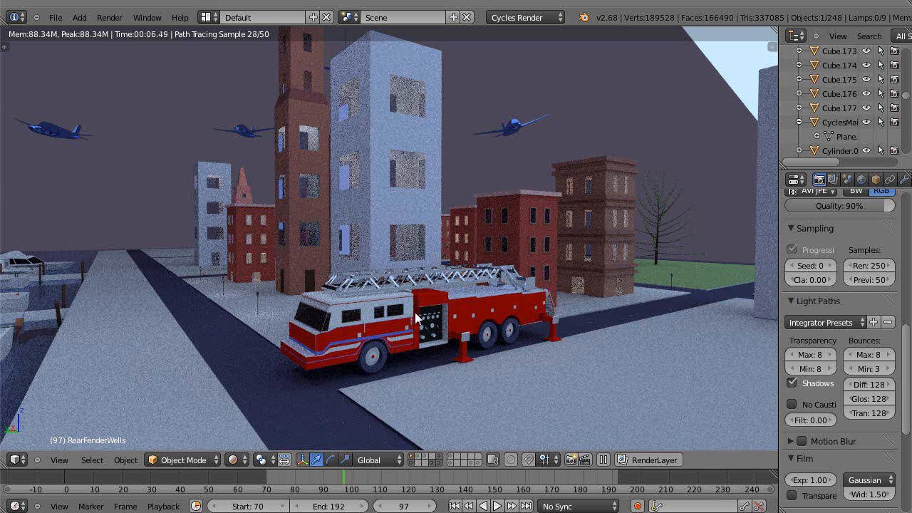
pyautogui.moveTo(282, 360)
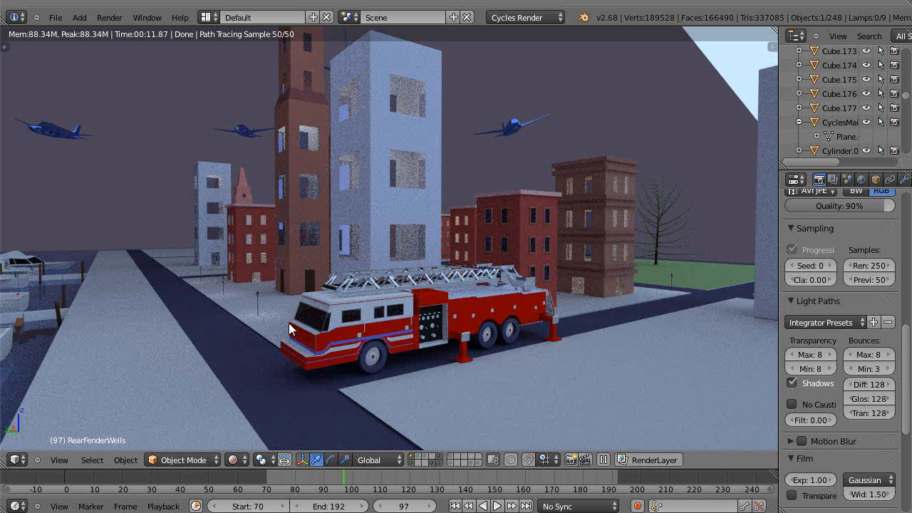
pyautogui.moveTo(311, 341)
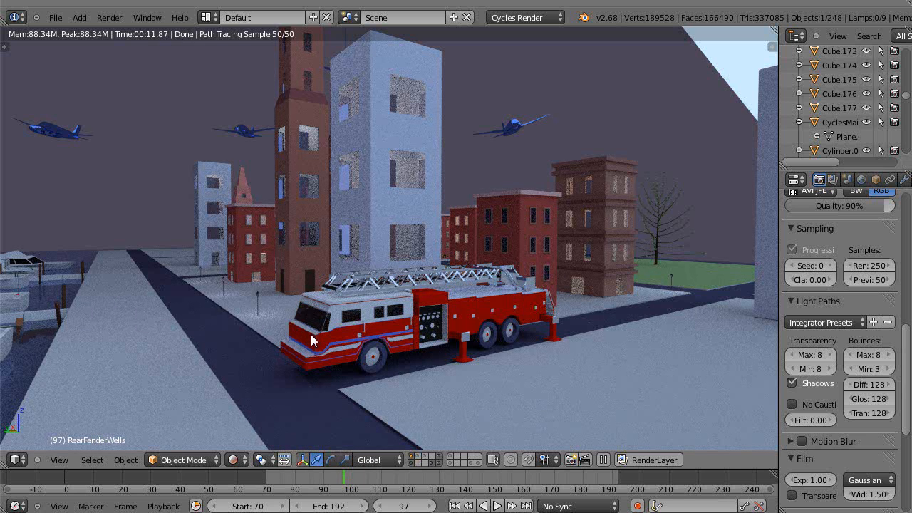
pyautogui.moveTo(296, 330)
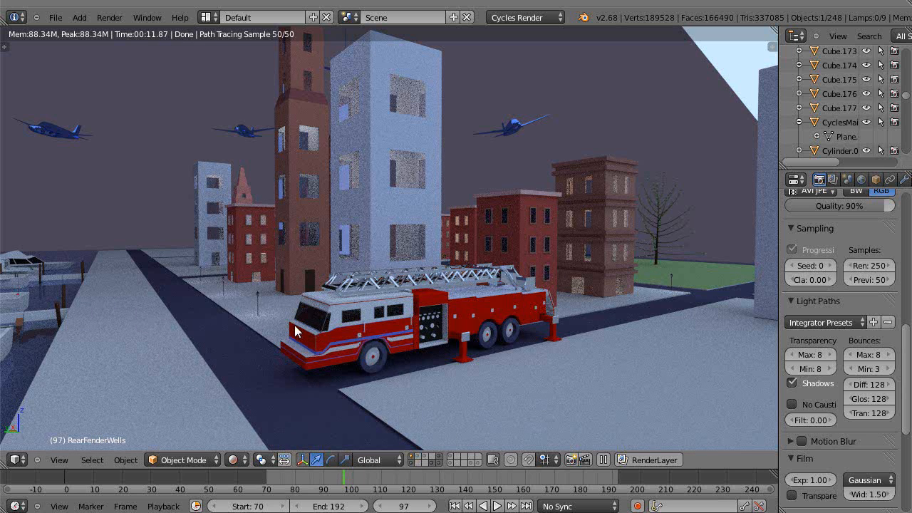
pyautogui.moveTo(459, 304)
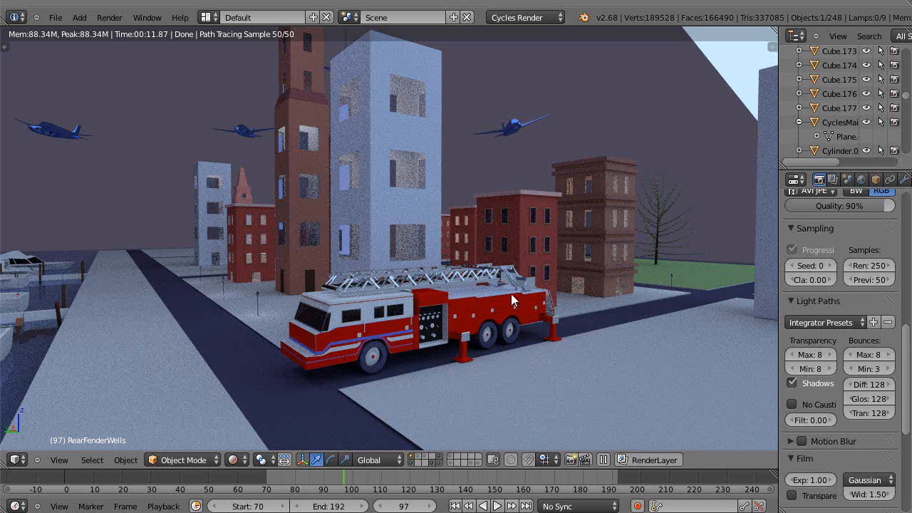
pyautogui.moveTo(475, 304)
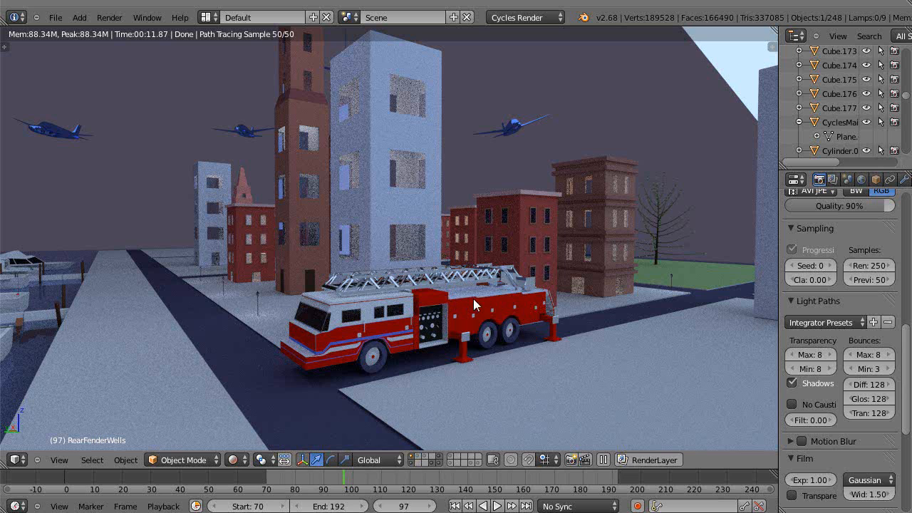
pyautogui.moveTo(528, 296)
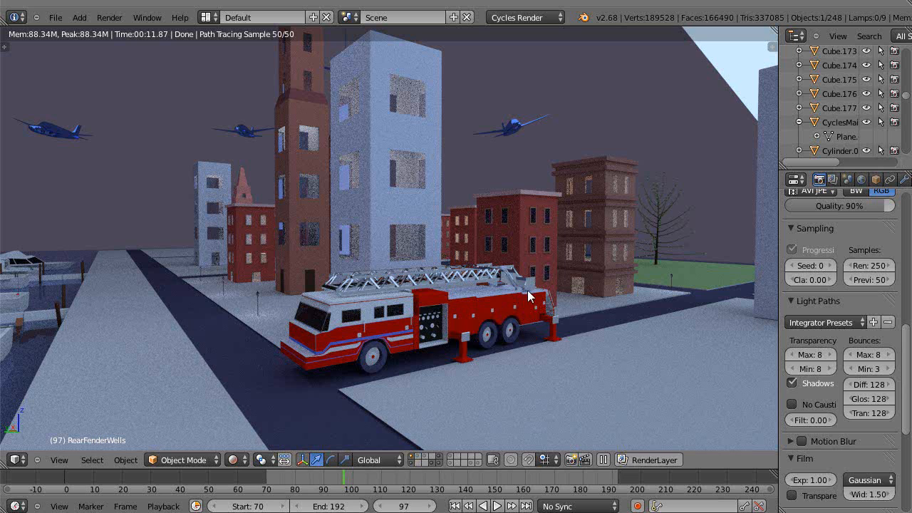
pyautogui.moveTo(464, 303)
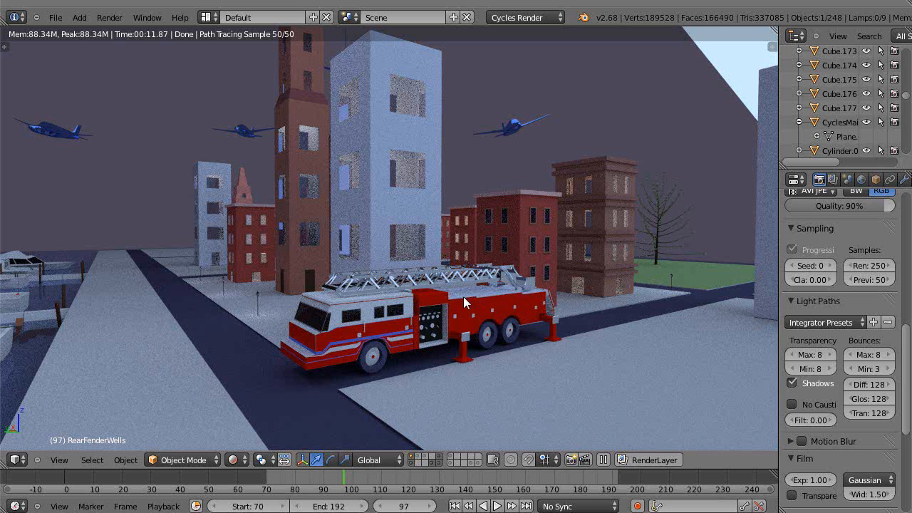
pyautogui.moveTo(276, 337)
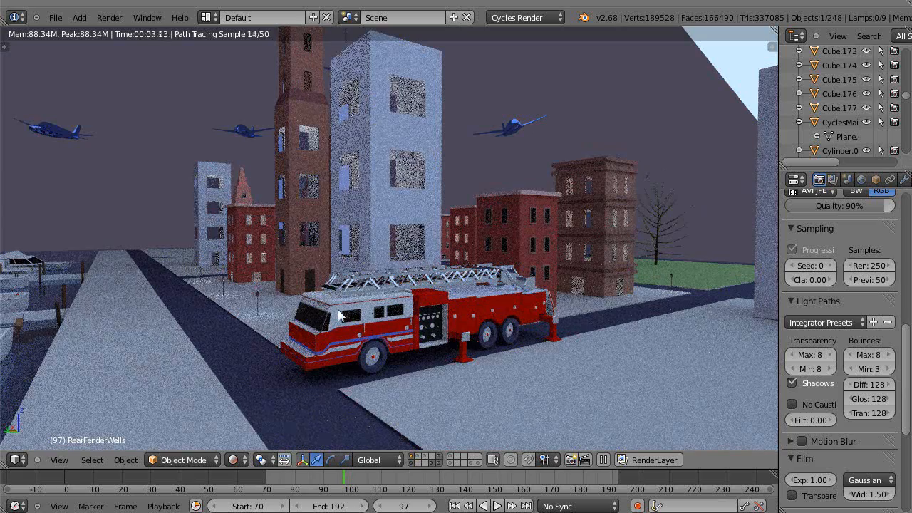
pyautogui.moveTo(488, 382)
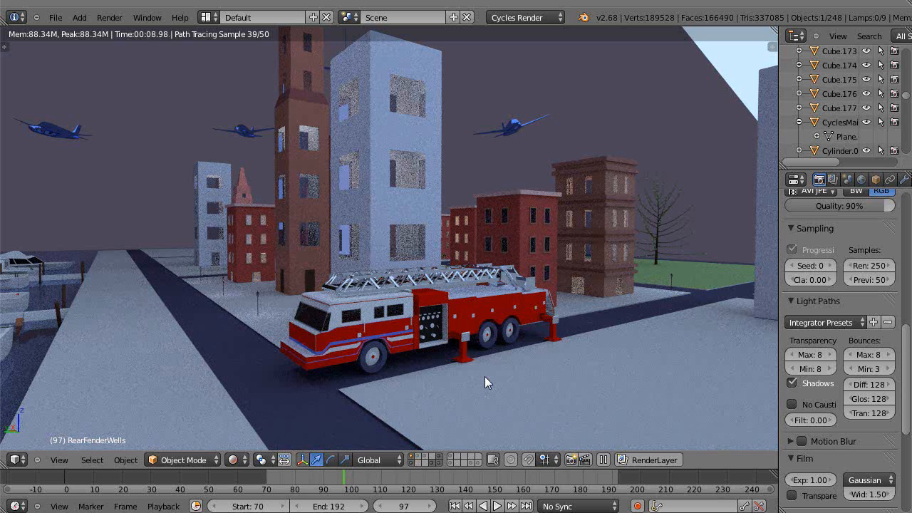
pyautogui.moveTo(641, 437)
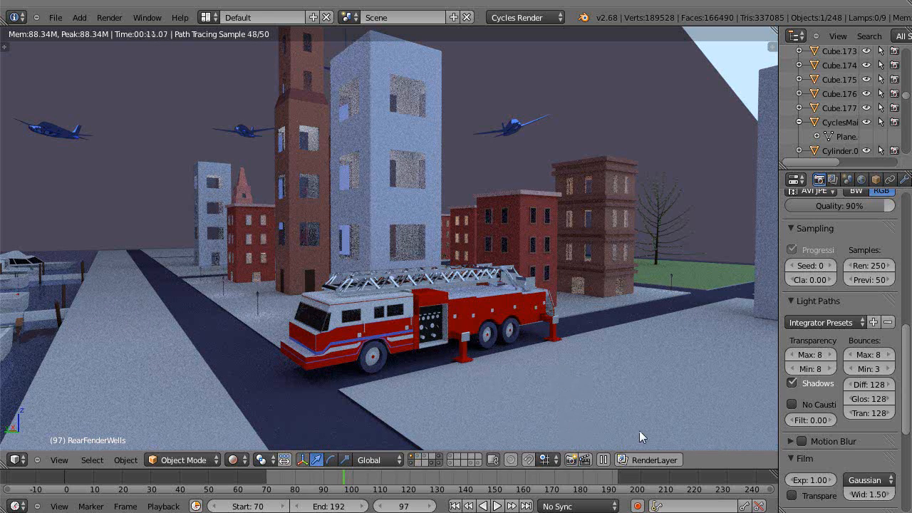